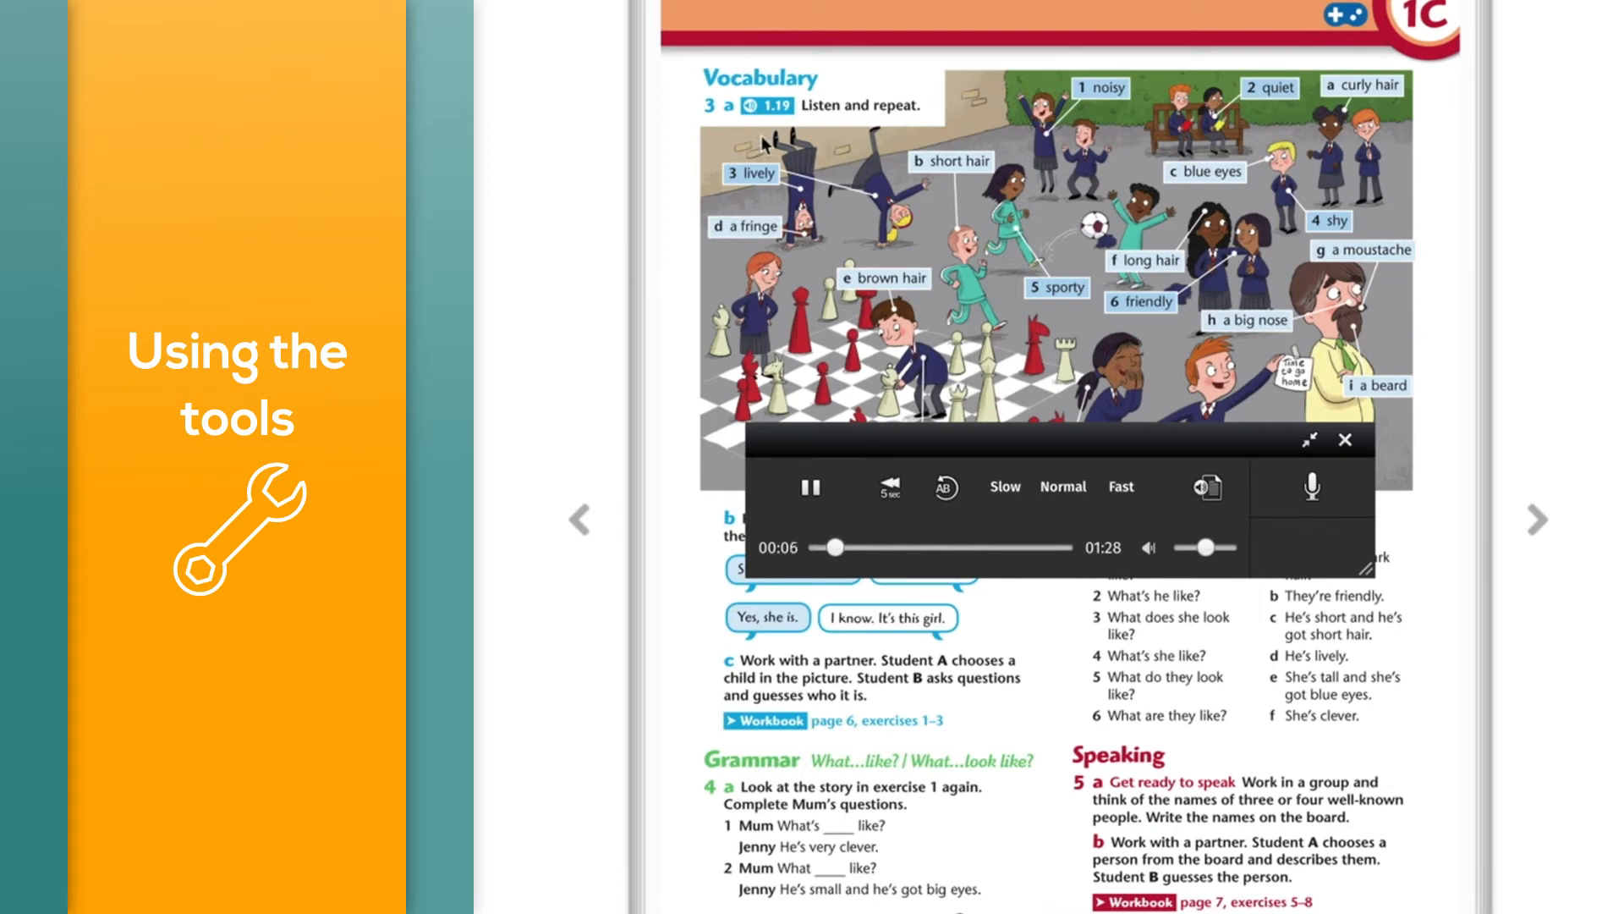
Pause and resume the vocabulary track, then mark an A-B repeat start point before pausing at 00:40
click(810, 487)
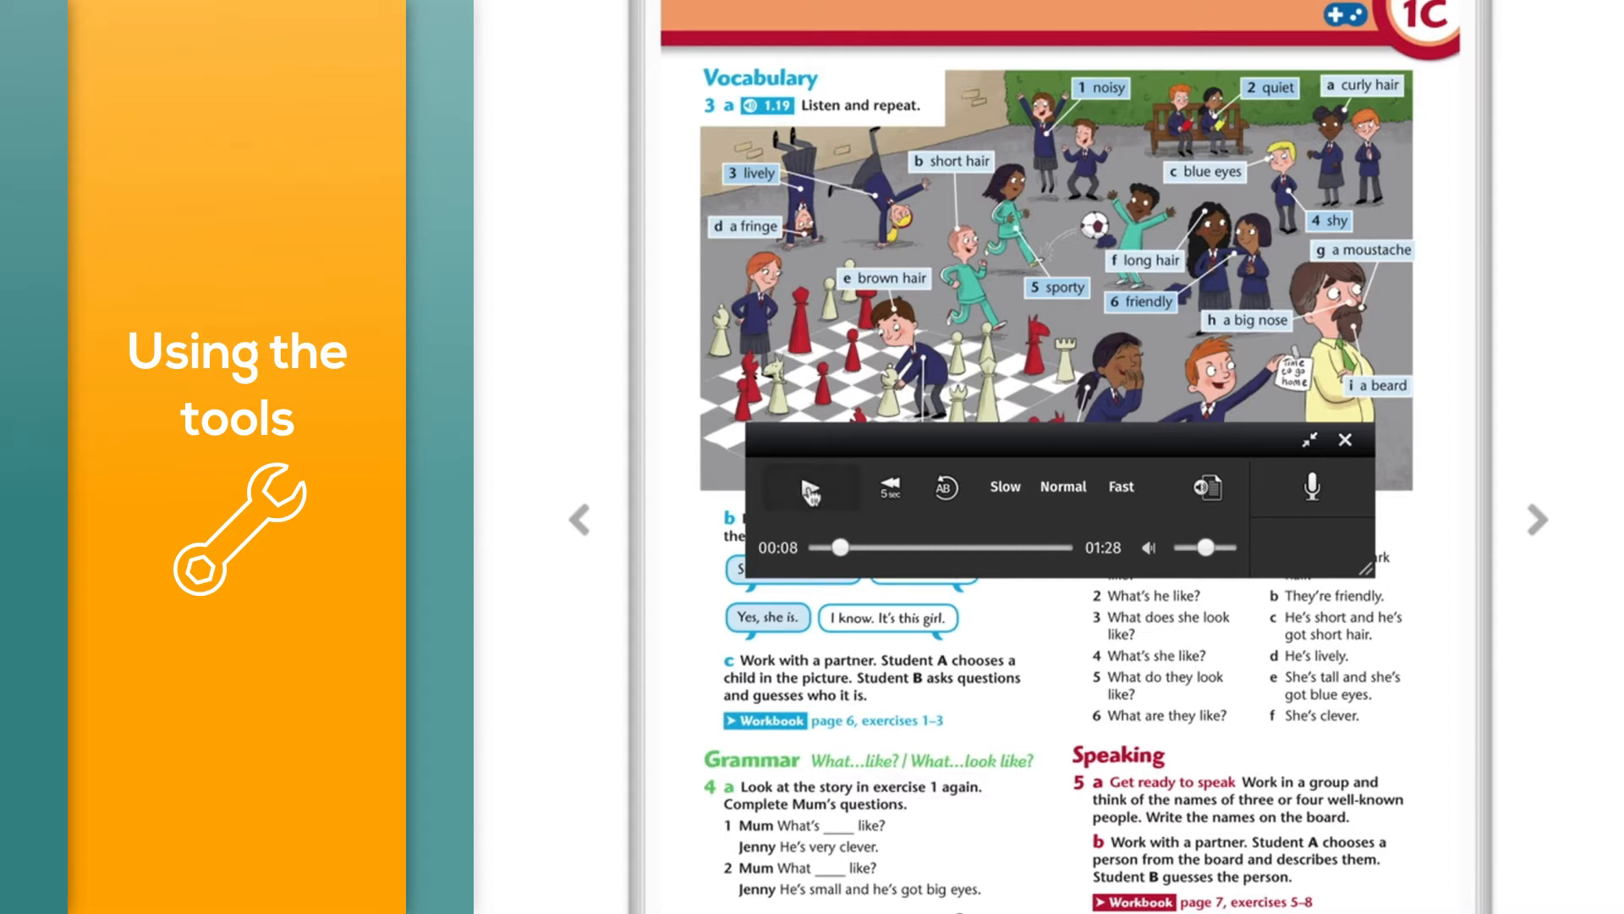
click(811, 487)
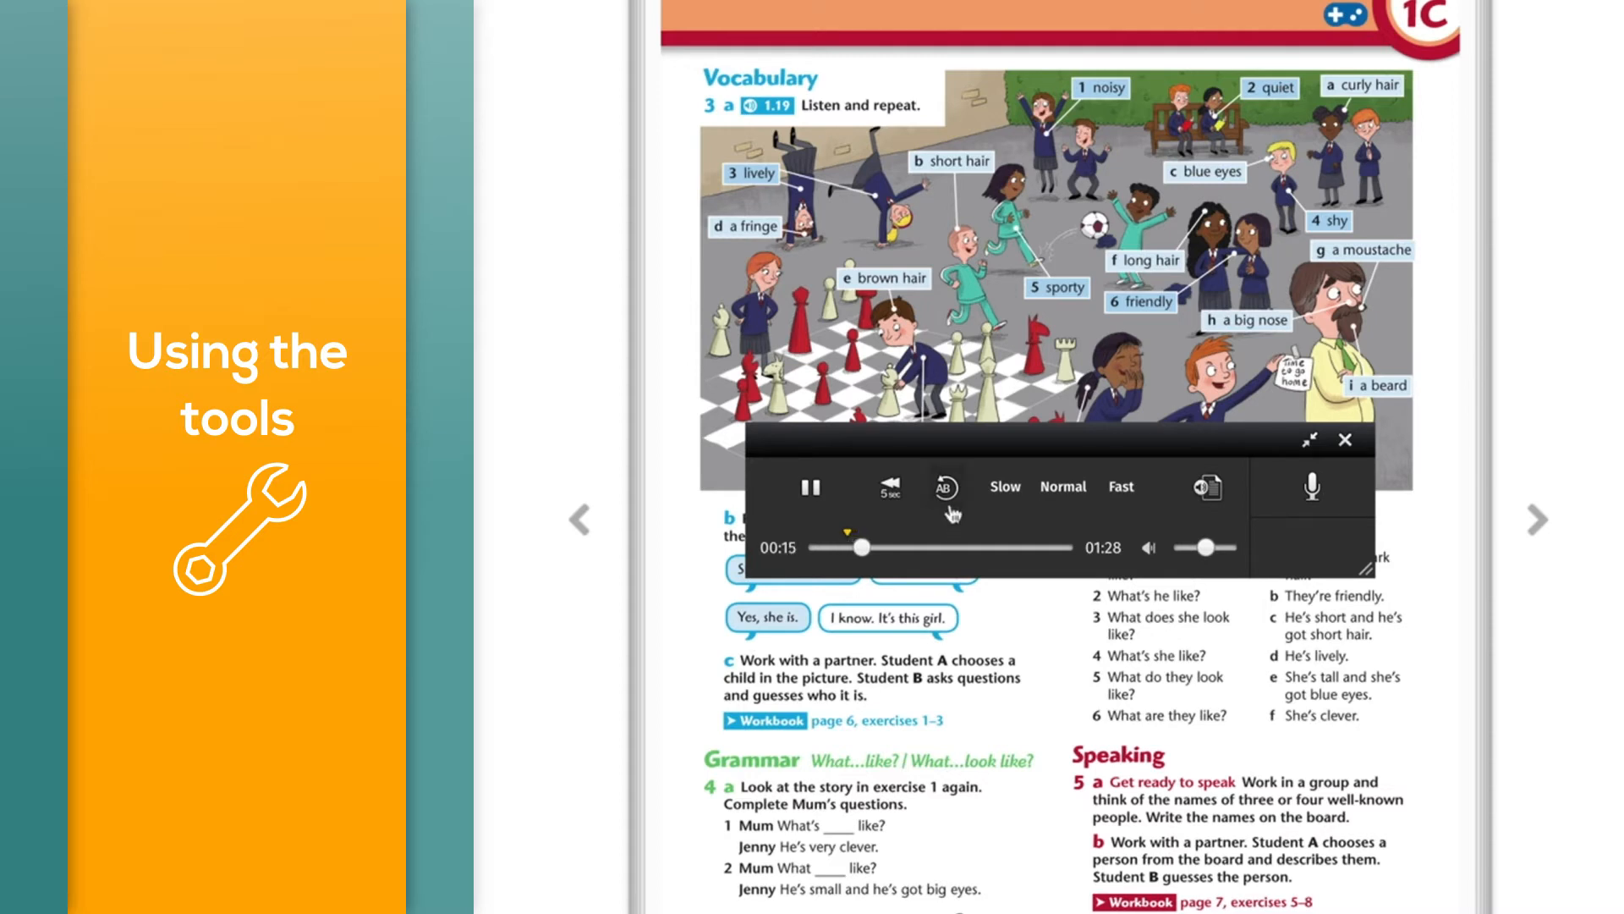
click(944, 485)
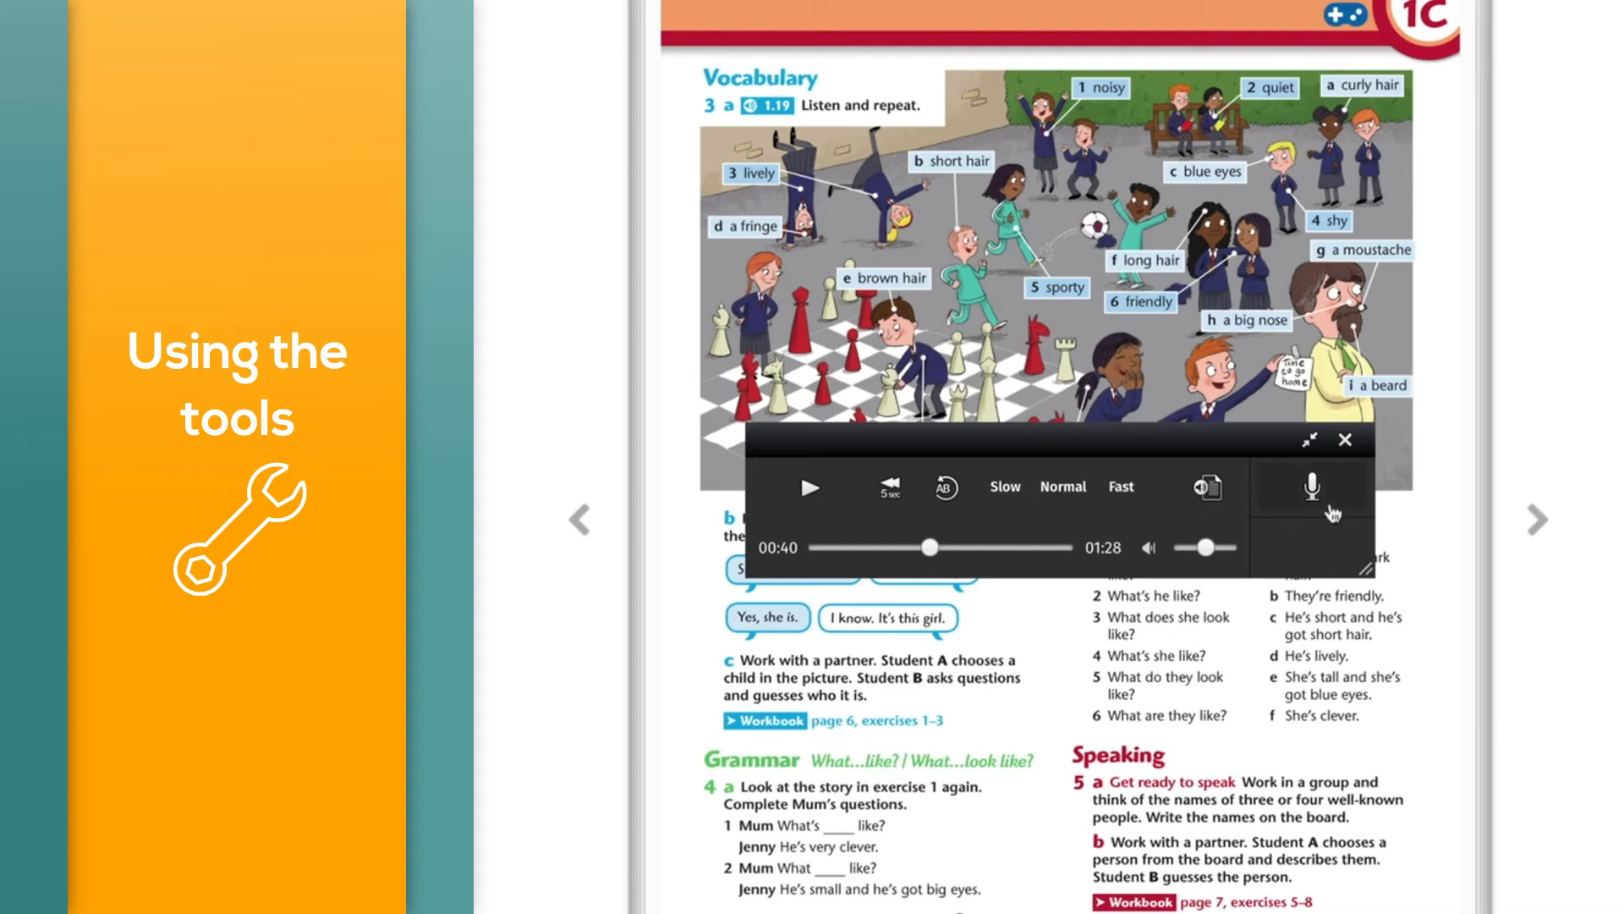
Bring up the voice recorder beside the paused Vocabulary track via the microphone button
click(1313, 487)
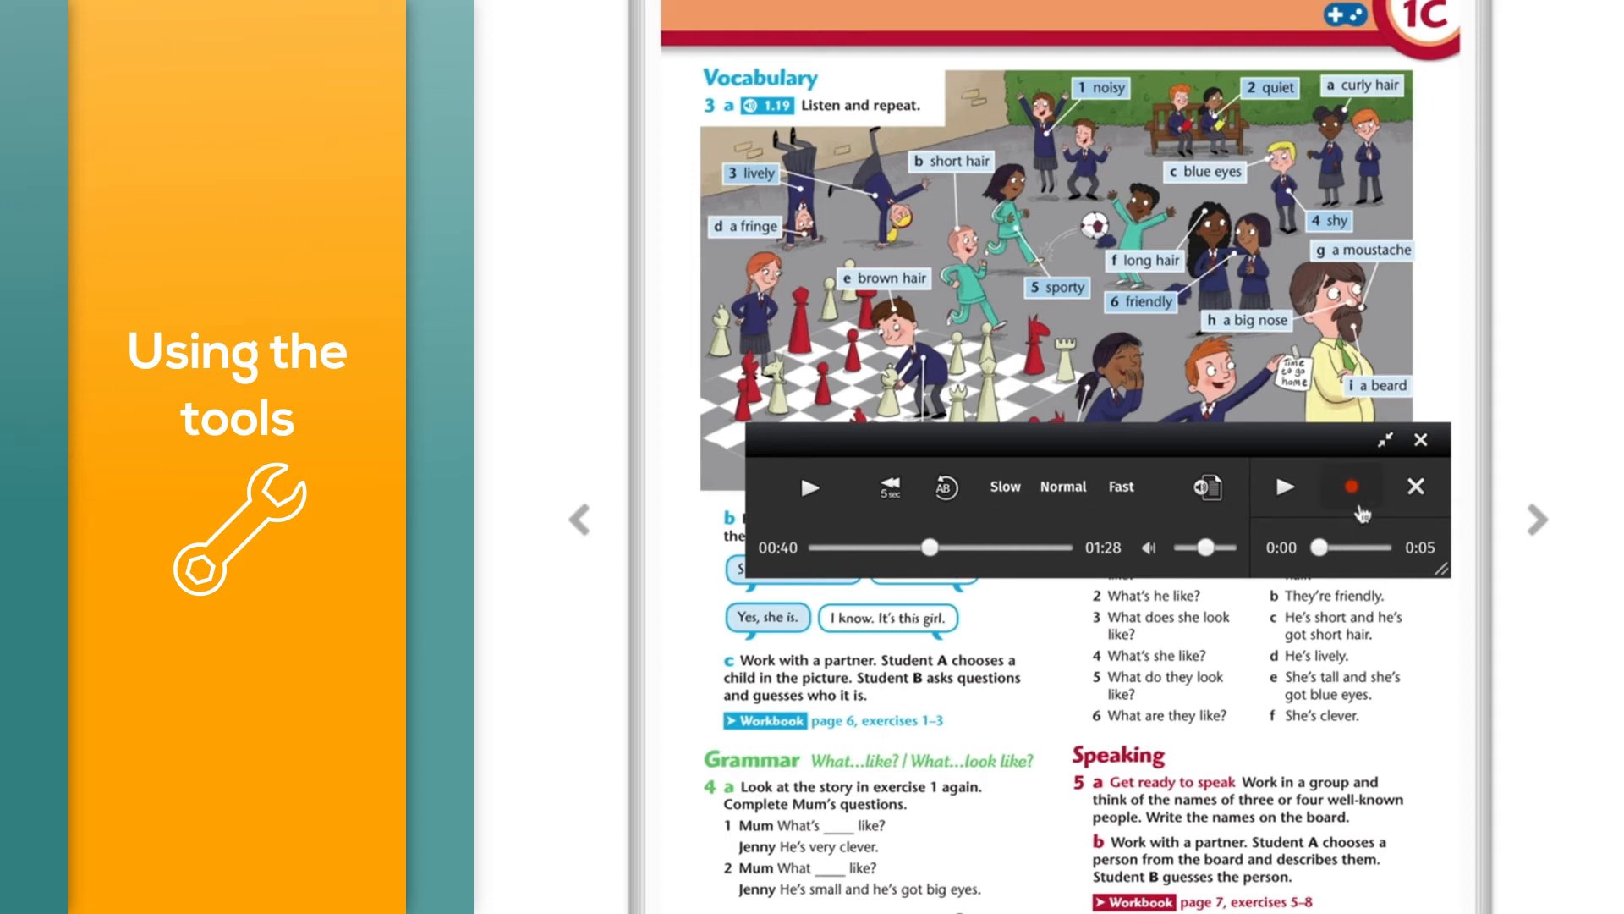
mouse_move(1350, 487)
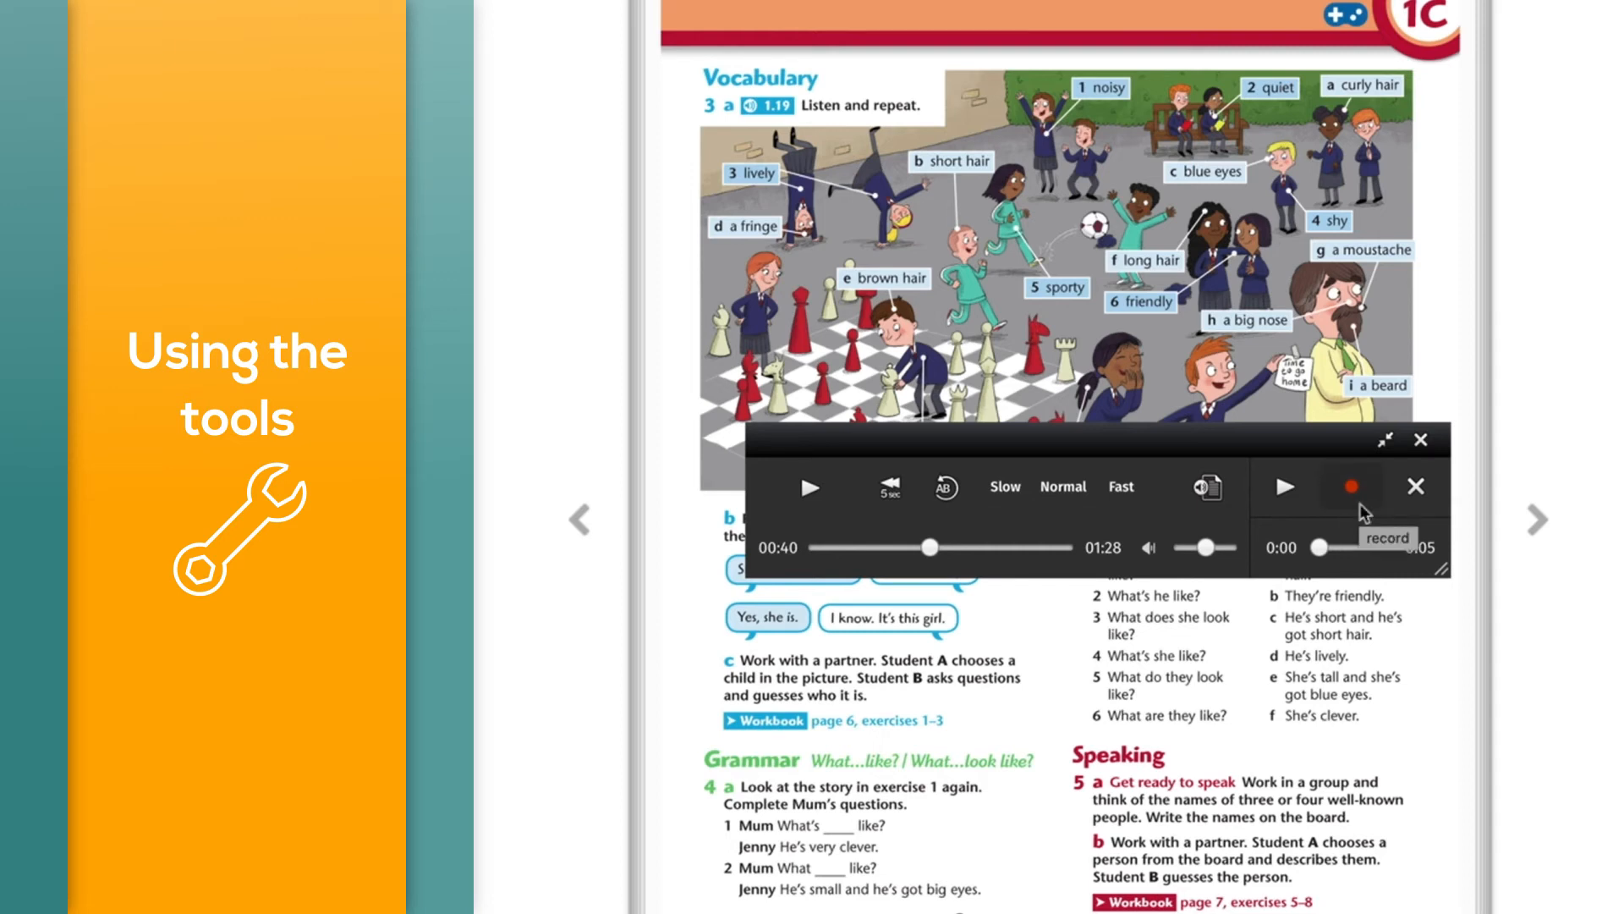
Record a five-second pronunciation take, play it back to 0:04 and pause it
click(1348, 487)
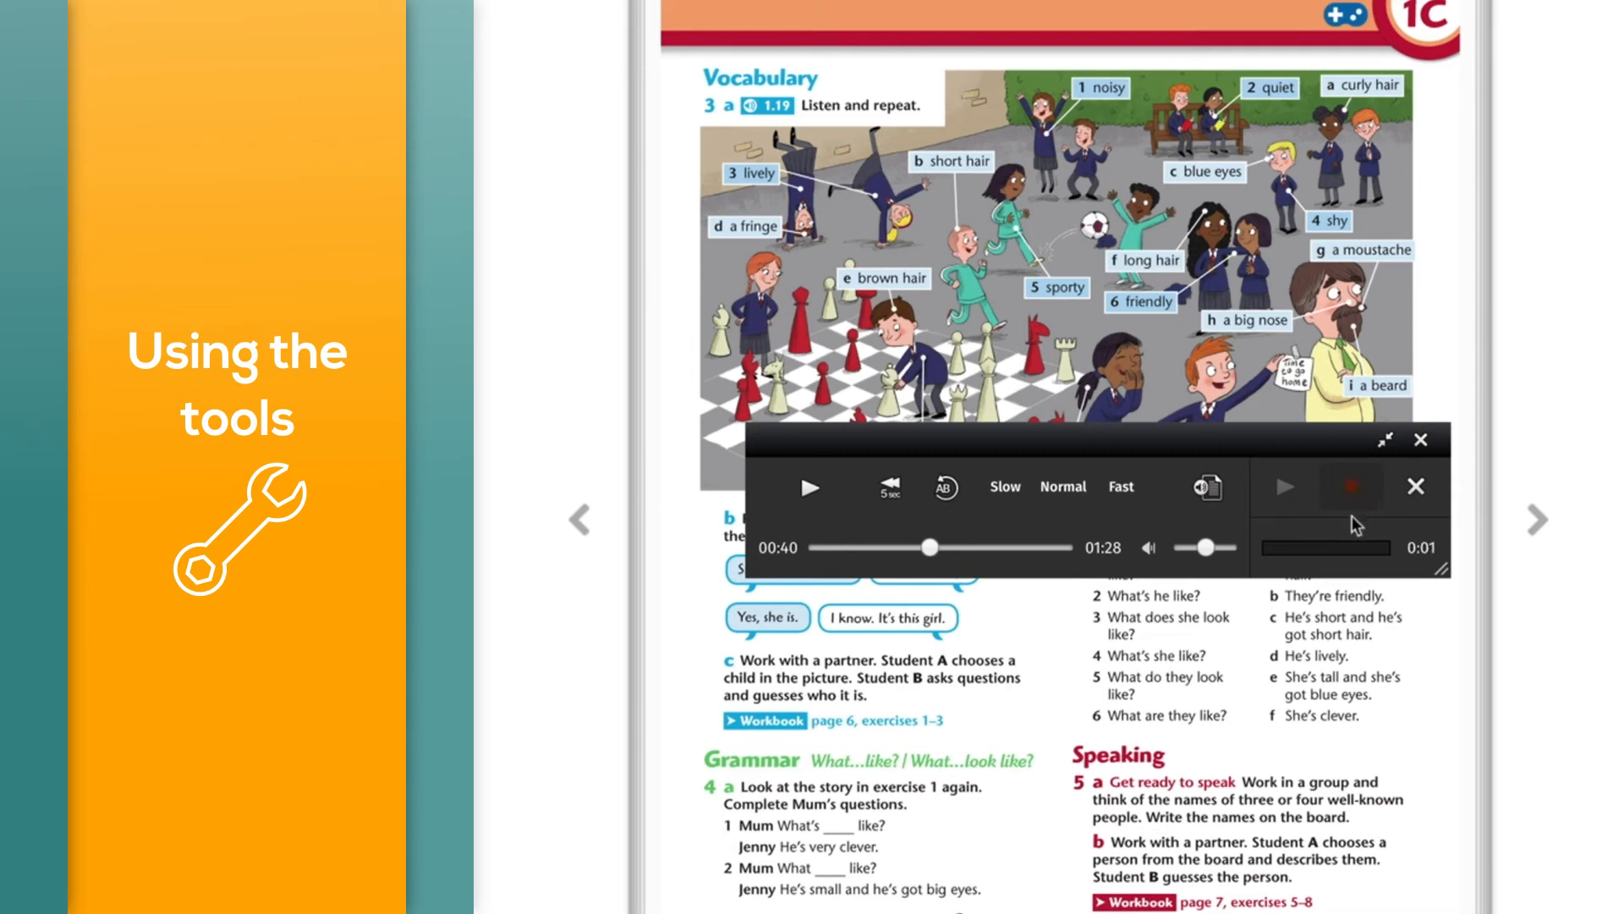
click(1350, 487)
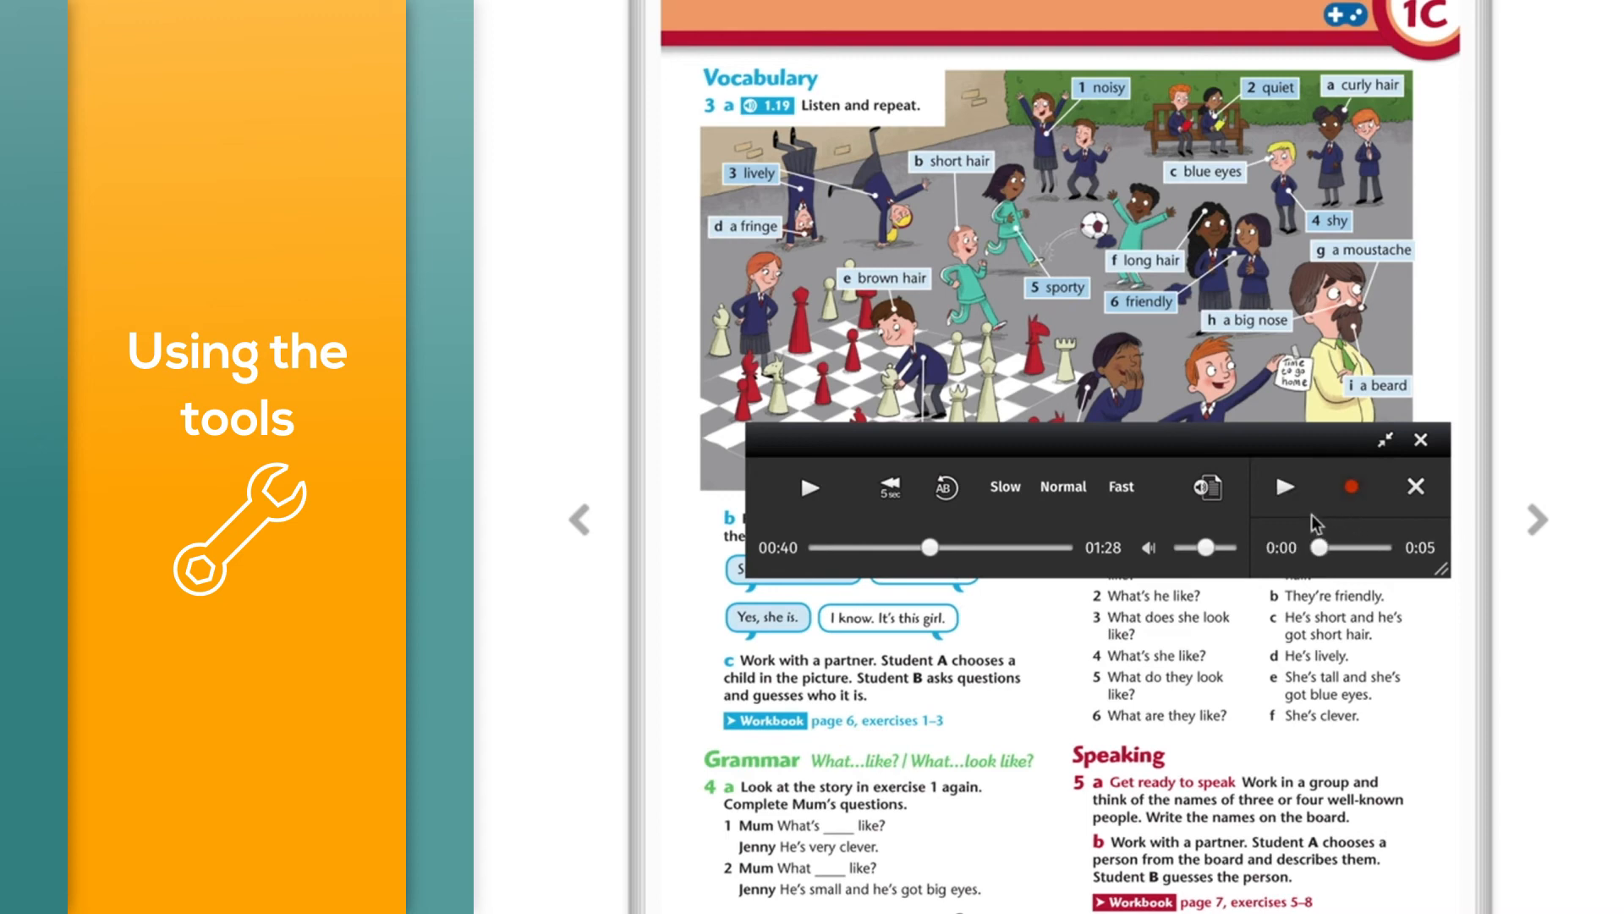
click(1284, 487)
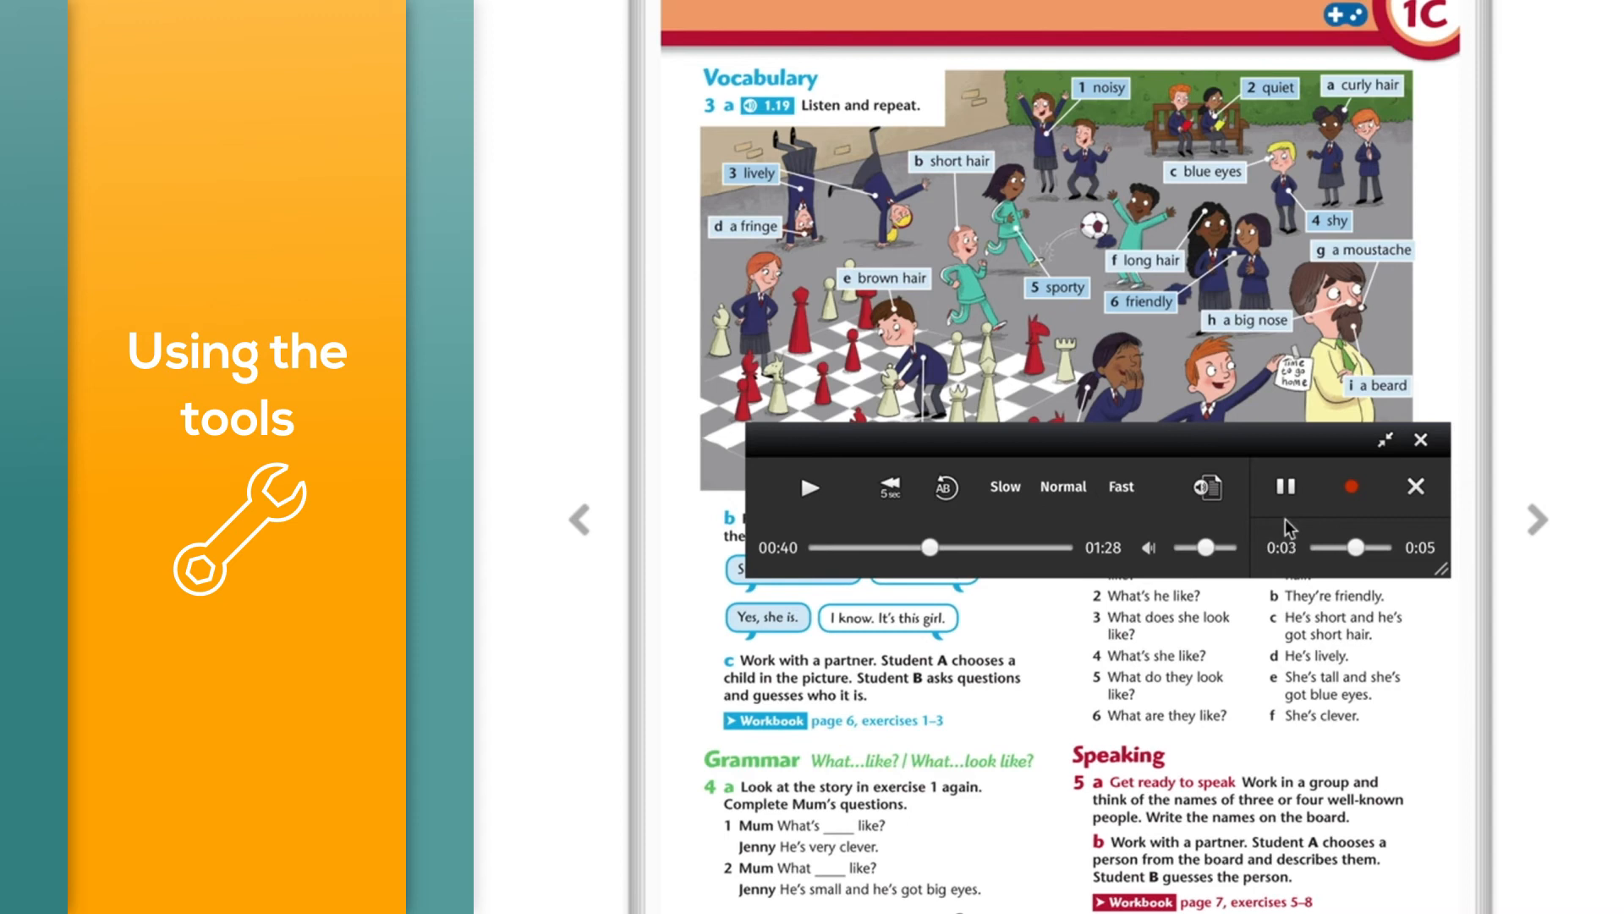
click(1284, 487)
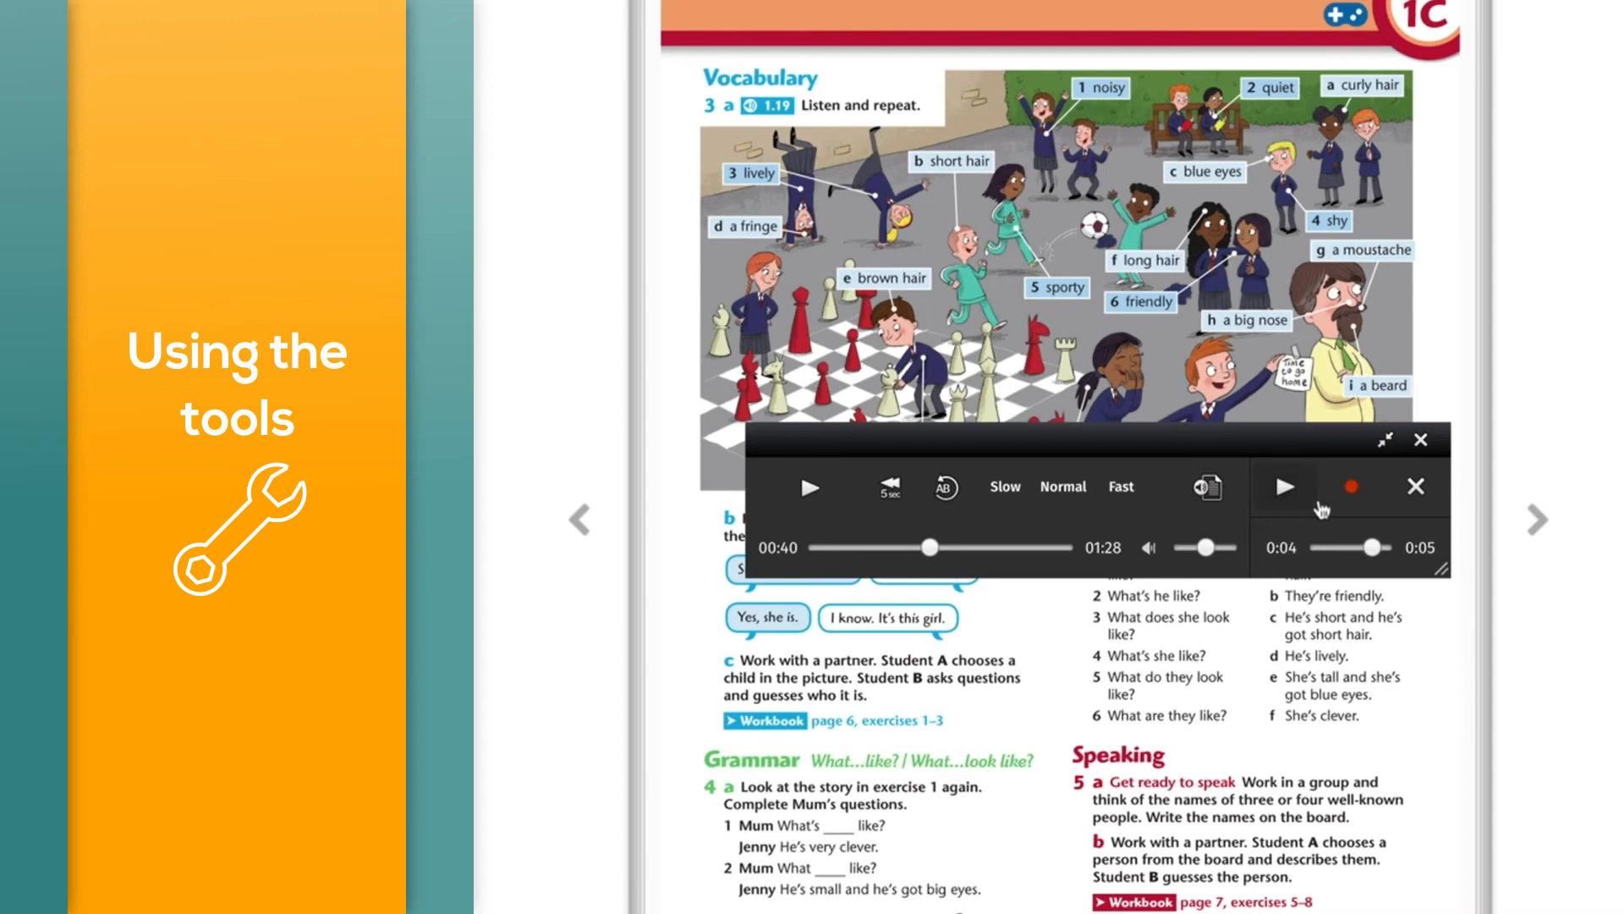
mouse_move(1350, 487)
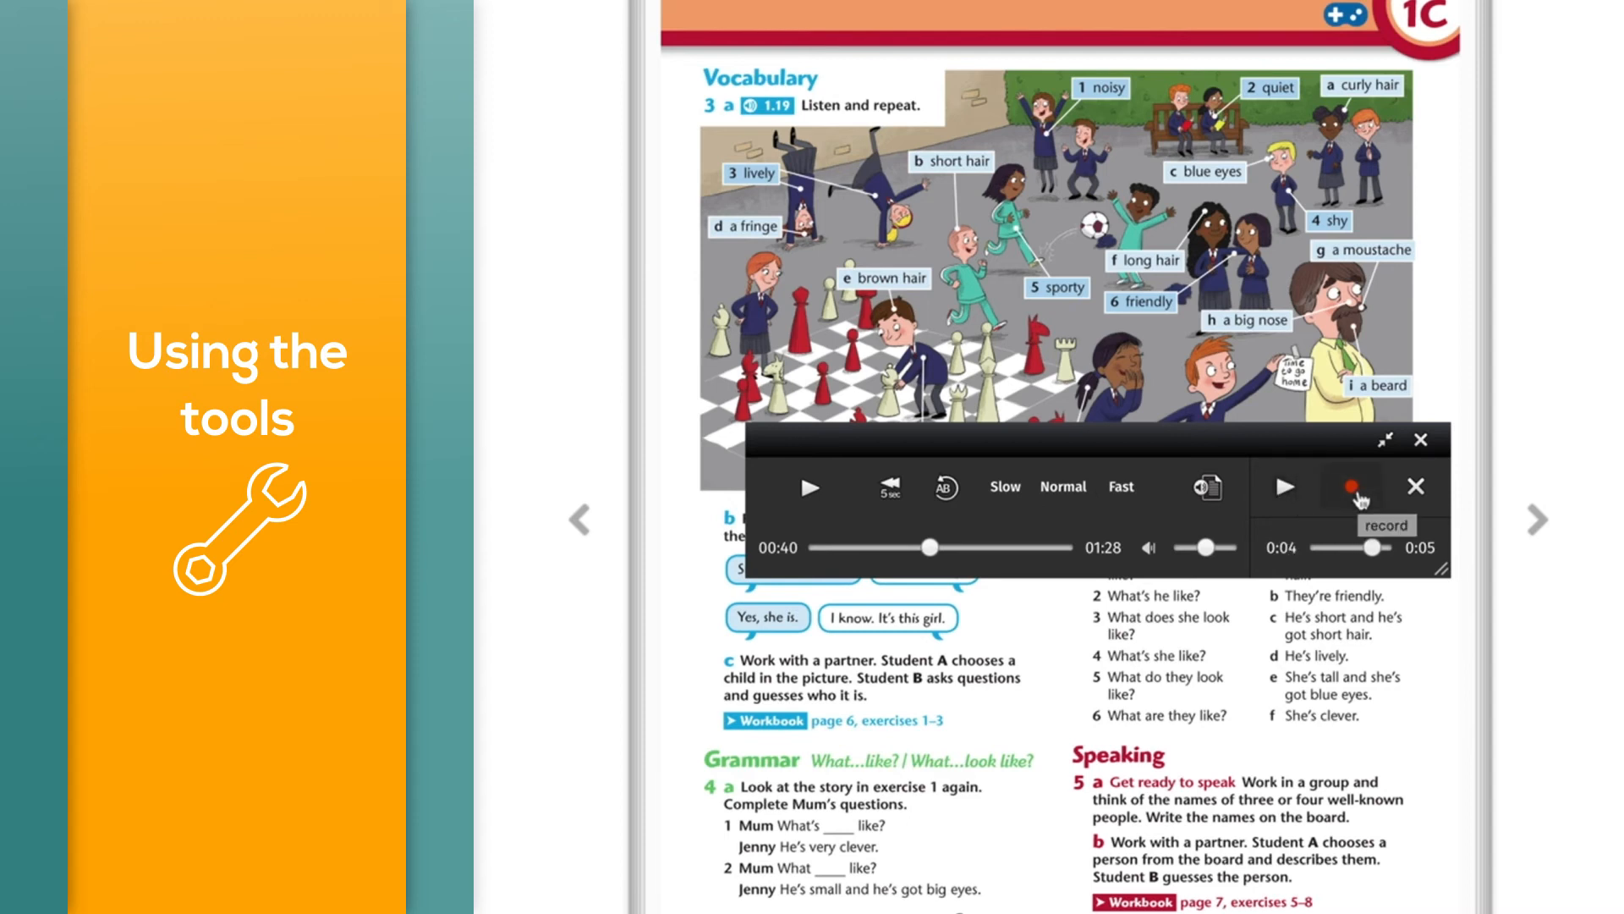